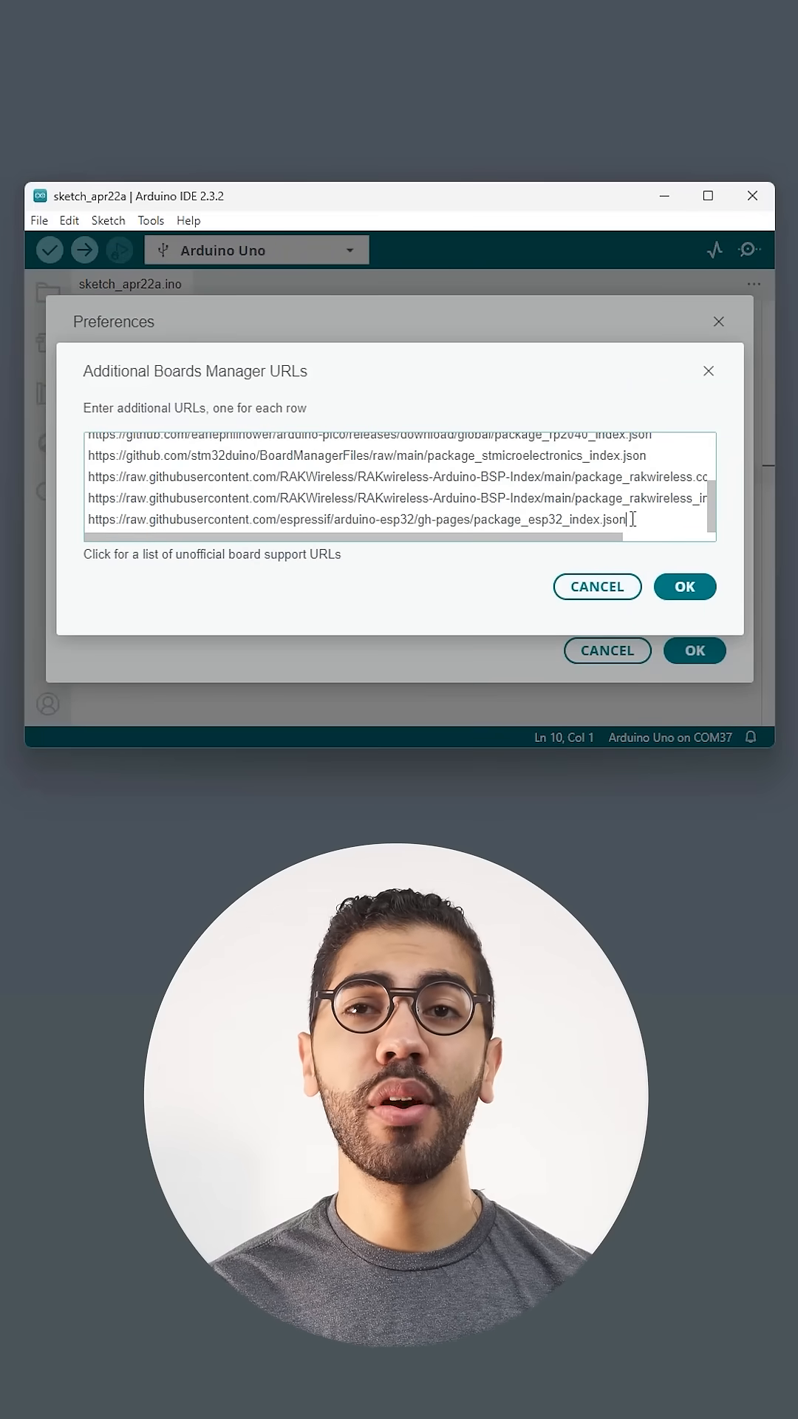
Step: Confirm the Additional Boards Manager URLs and load the Matter matter_fan example sketch
{"action": "left_click", "coordinate": [684, 585]}
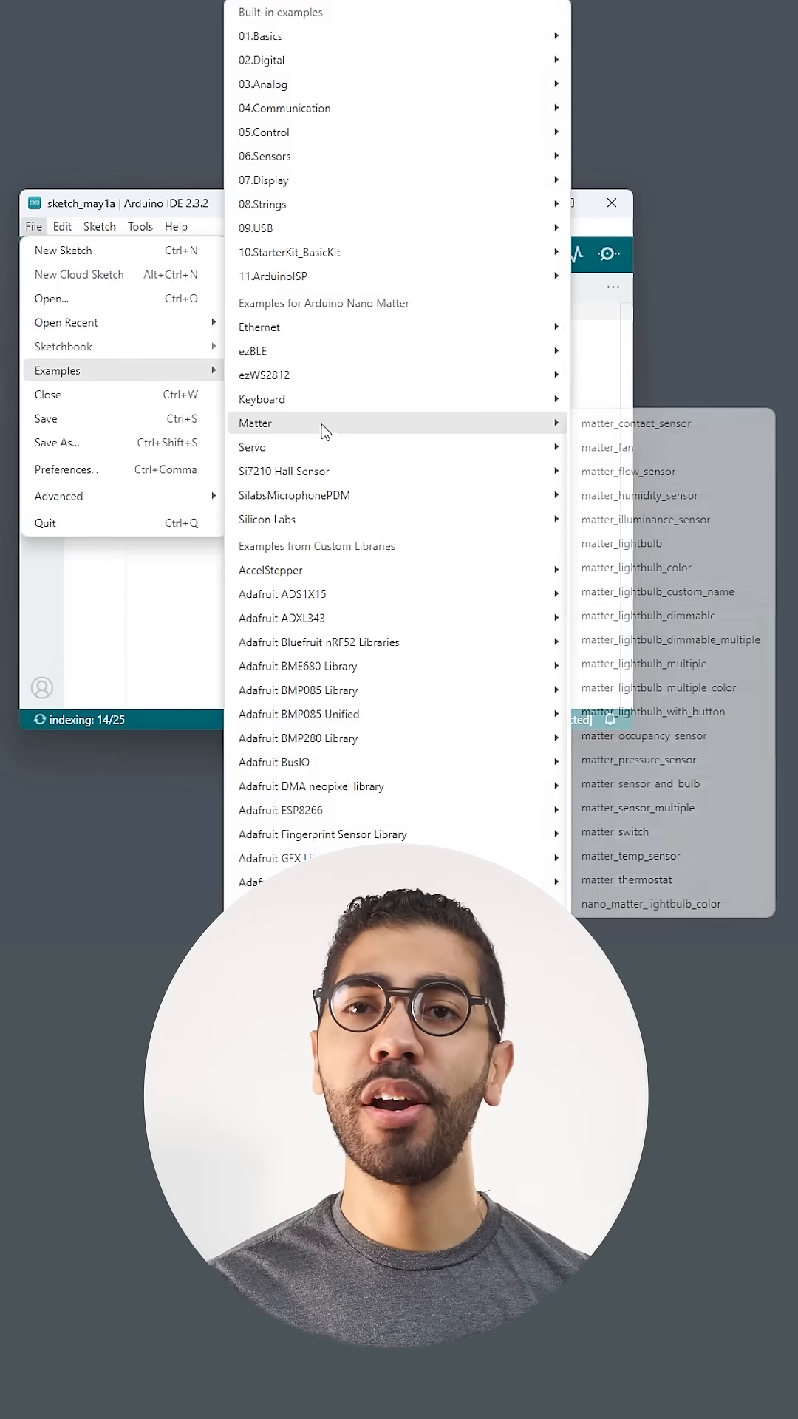
{"action": "left_click", "coordinate": [607, 446]}
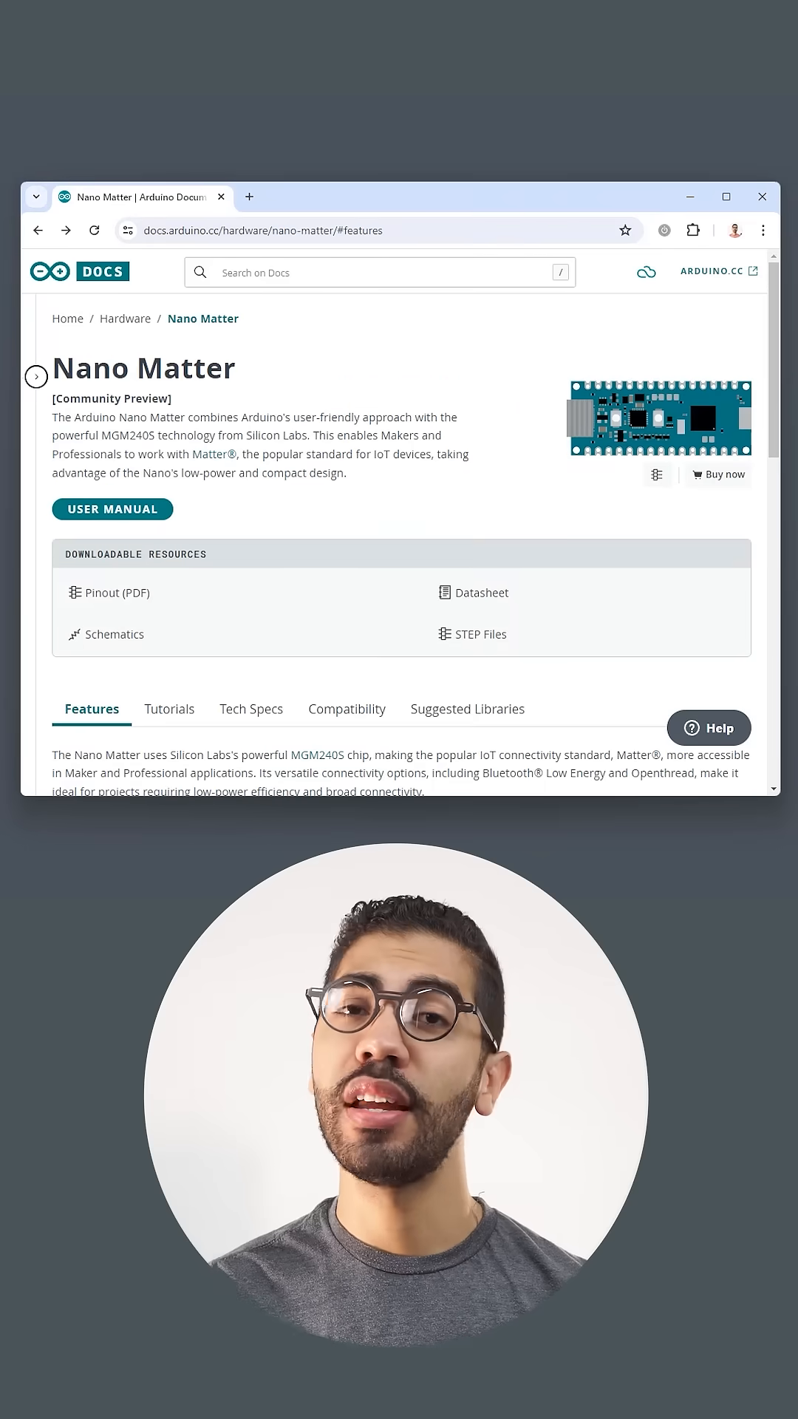
{"action": "mouse_move", "coordinate": [174, 715]}
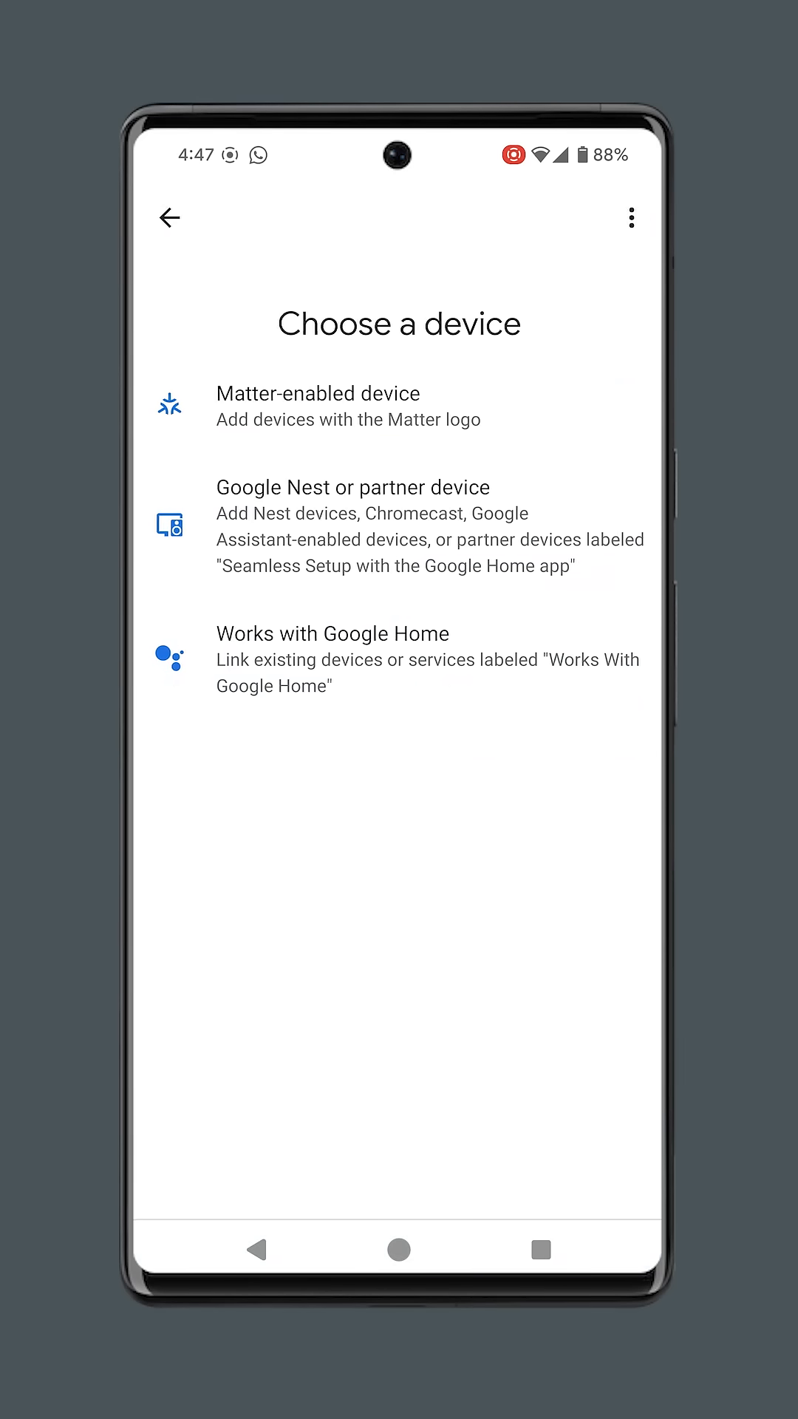
Step: Add a Matter-enabled device and agree to connect it to the Google account
{"action": "left_click", "coordinate": [398, 659]}
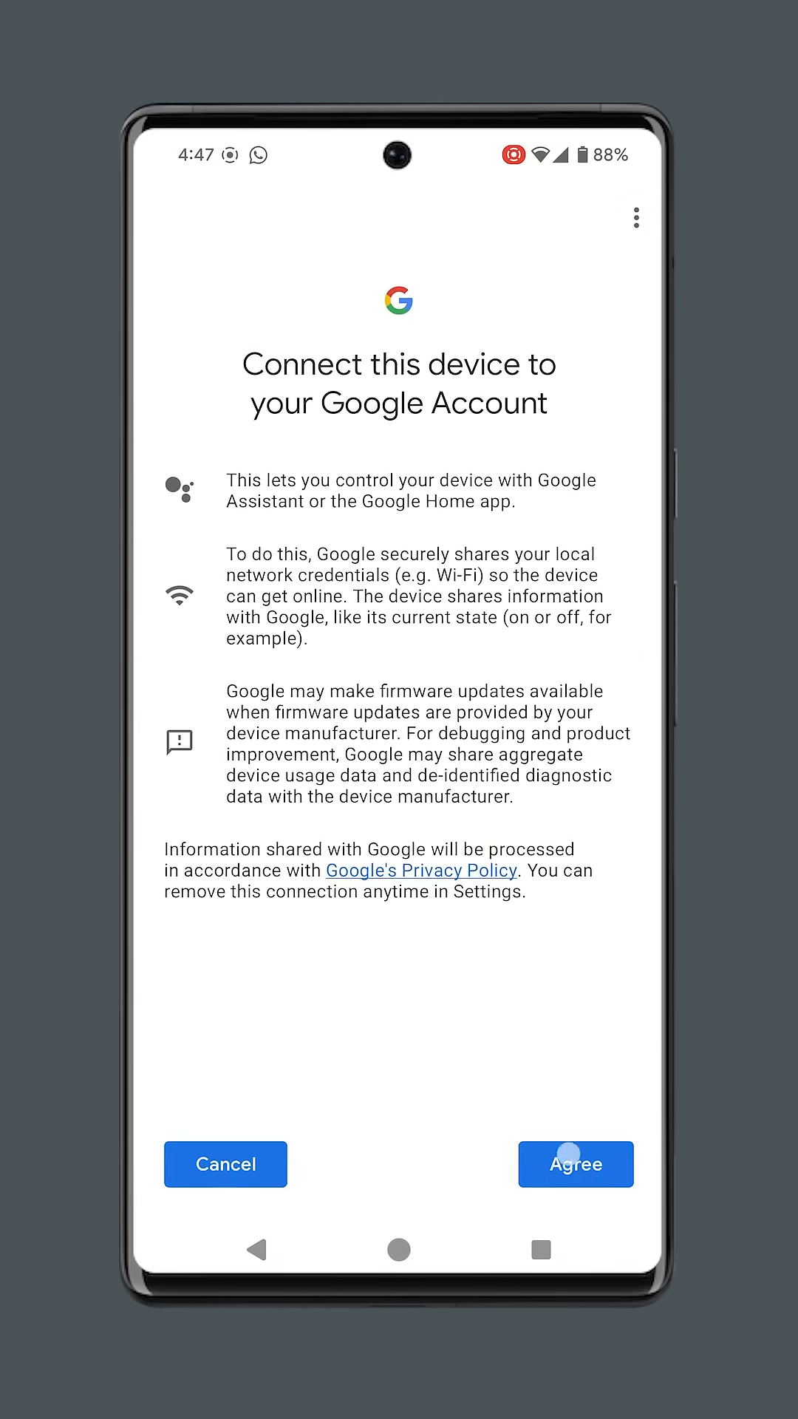
{"action": "left_click", "coordinate": [575, 1163]}
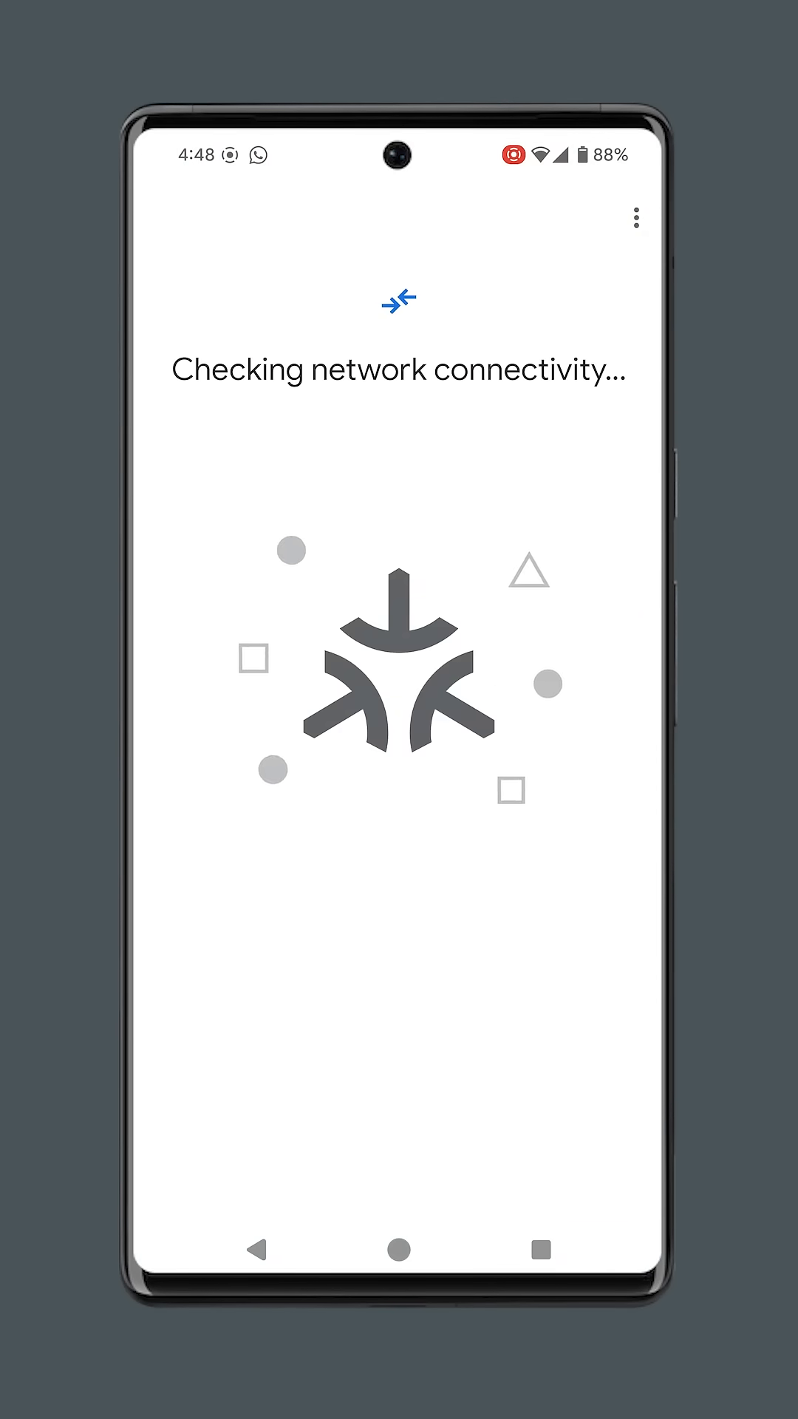